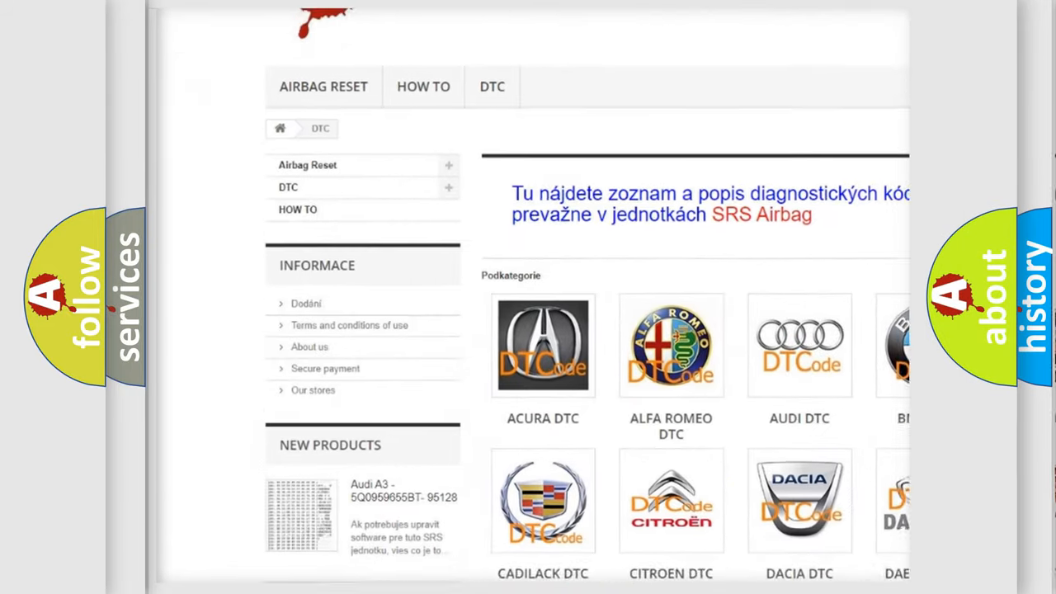
Scroll down the airbagreset.sk DTC page to reveal the car brand logo grid
{"action": "scroll", "scroll_direction": "down", "scroll_amount": 3}
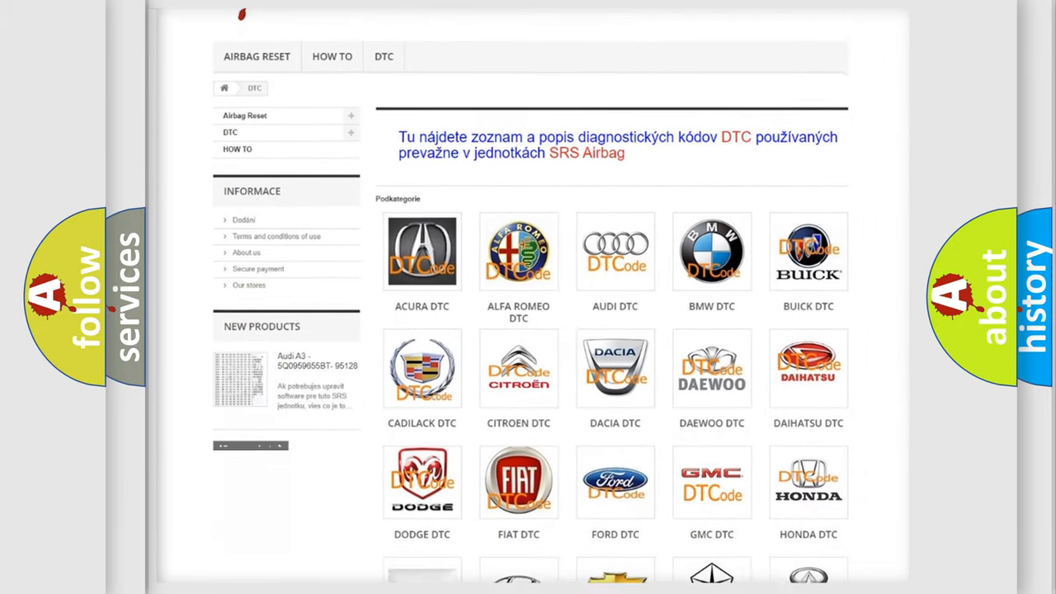
{"action": "scroll", "scroll_direction": "down", "scroll_amount": 3}
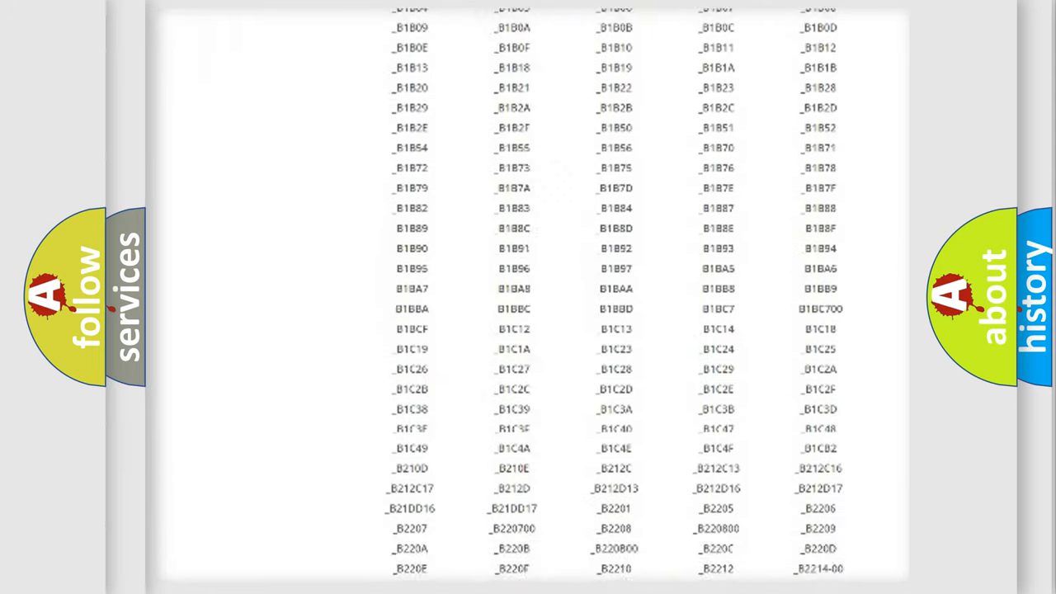
Advance past the DTC code list to the Dodge slide showing code B1A68
{"action": "scroll", "scroll_direction": "down", "scroll_amount": 3}
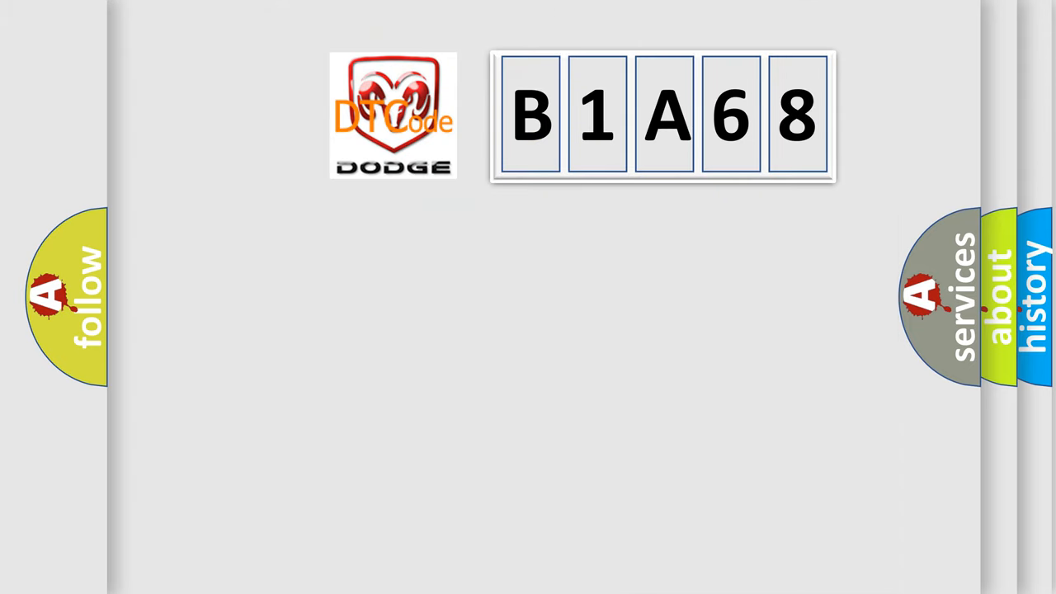
Reveal the Make Dodge, Code B1A68, Definition and Description fields on the slide
{"action": "left_click", "coordinate": [392, 115]}
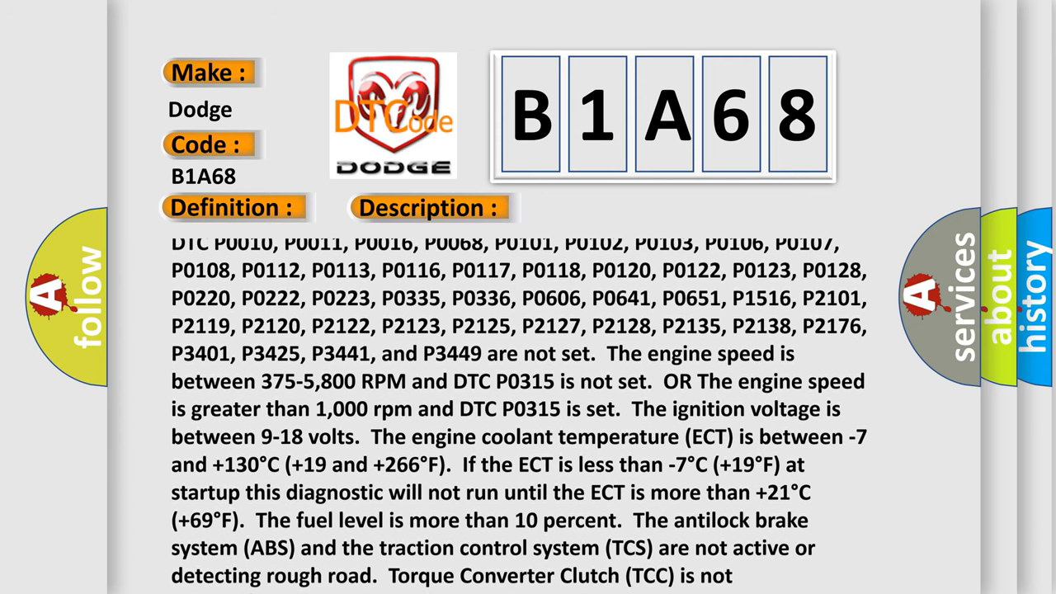
Scroll the B1A68 description to its final sentence about DTCs P0300-P0308 running continuously
{"action": "scroll", "scroll_direction": "down", "scroll_amount": 3}
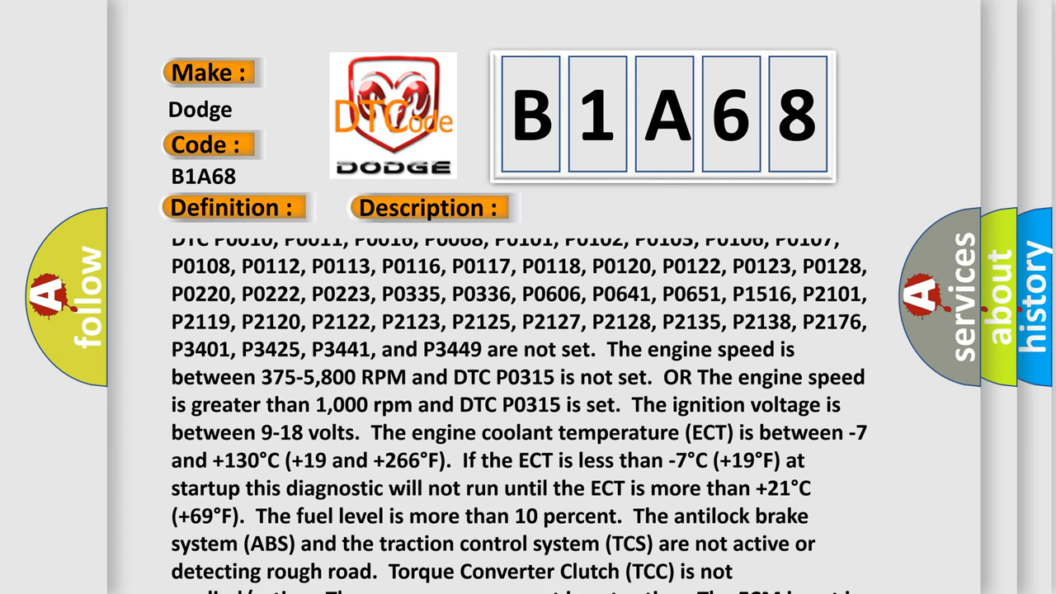
{"action": "scroll", "scroll_direction": "down", "scroll_amount": 3}
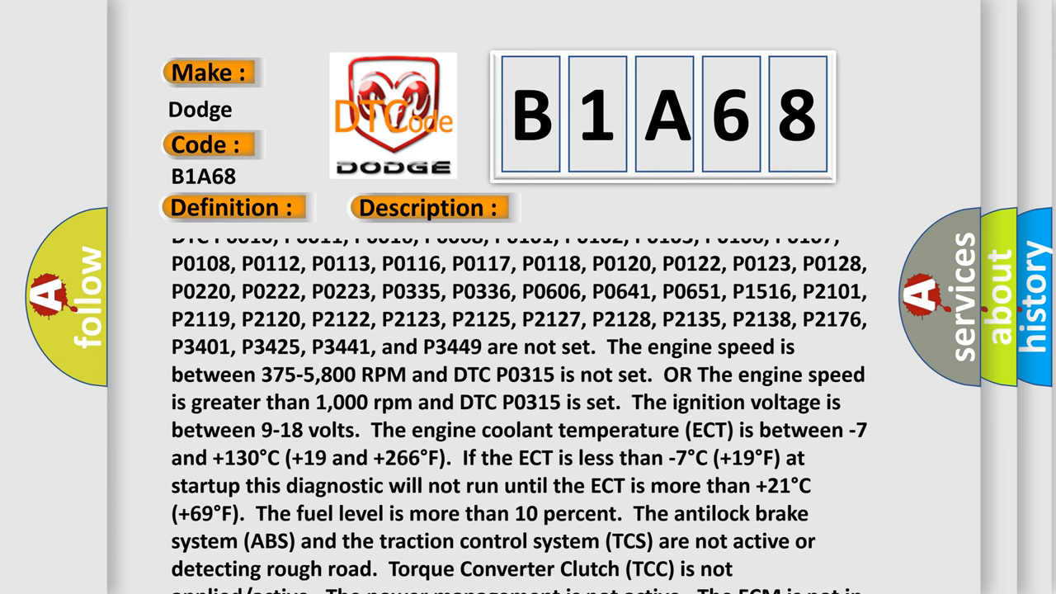
{"action": "scroll", "scroll_direction": "up", "scroll_amount": 3}
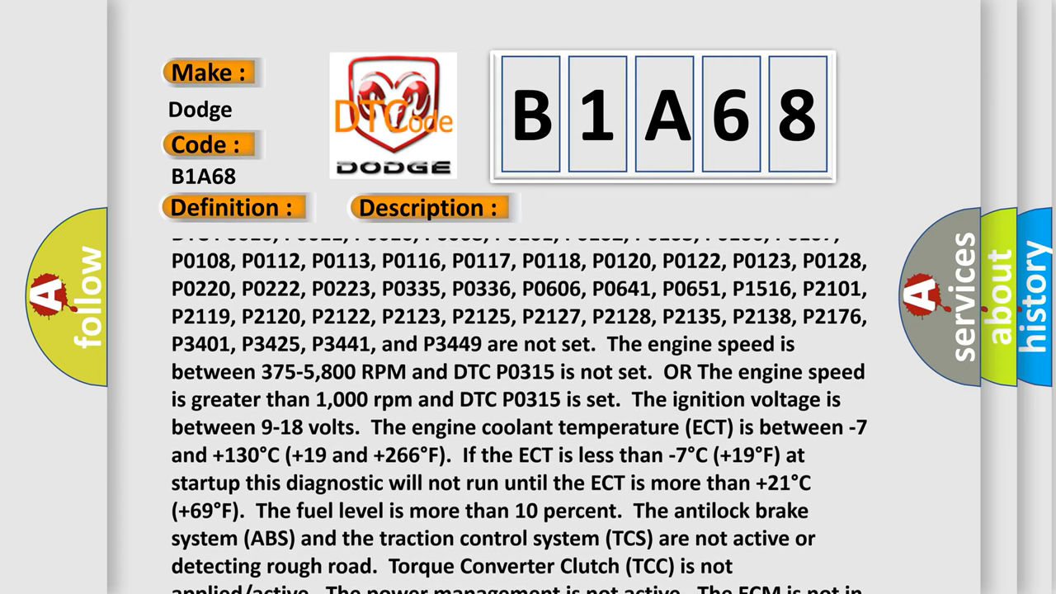
{"action": "scroll", "scroll_direction": "up", "scroll_amount": 3}
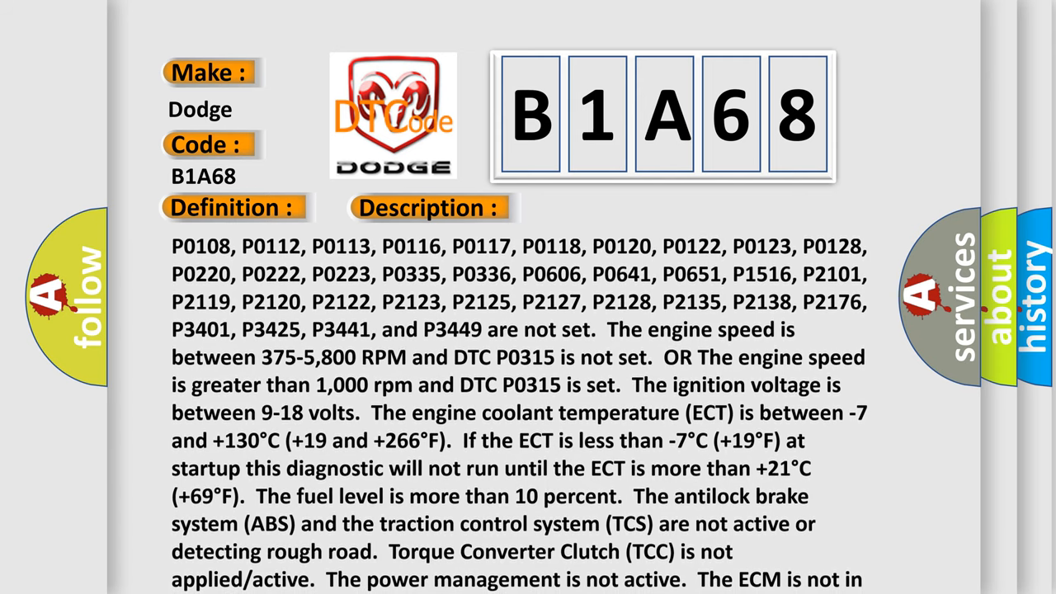
{"action": "scroll", "scroll_direction": "down", "scroll_amount": 3}
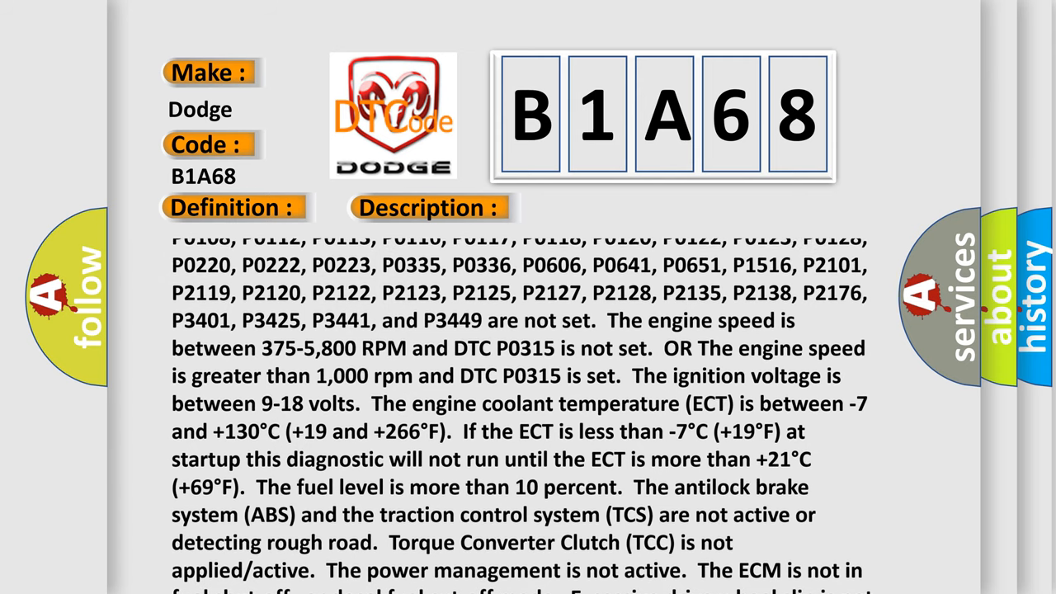
{"action": "scroll", "scroll_direction": "down", "scroll_amount": 3}
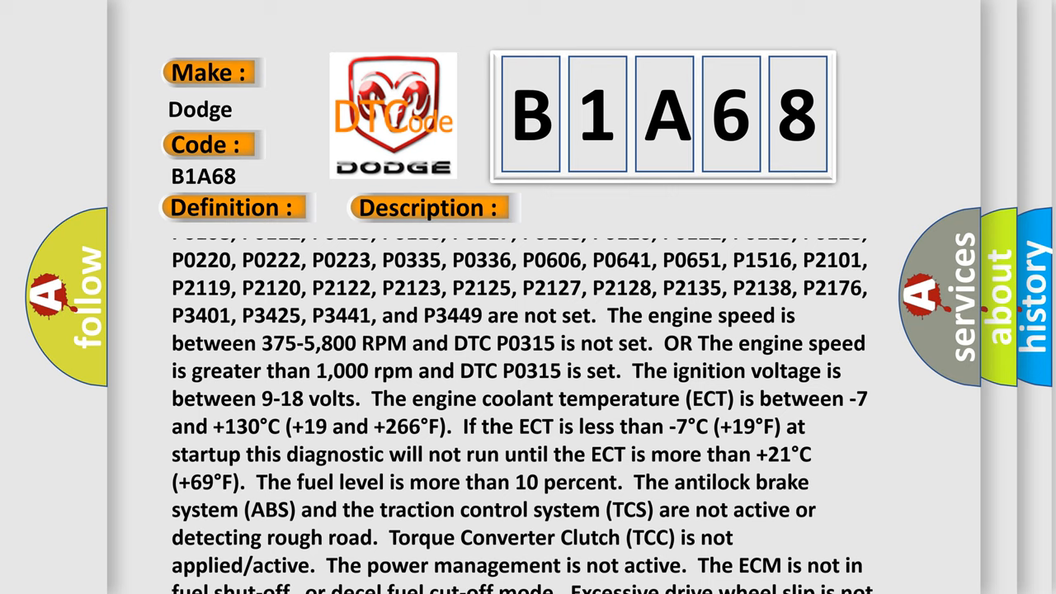
{"action": "scroll", "scroll_direction": "up", "scroll_amount": 3}
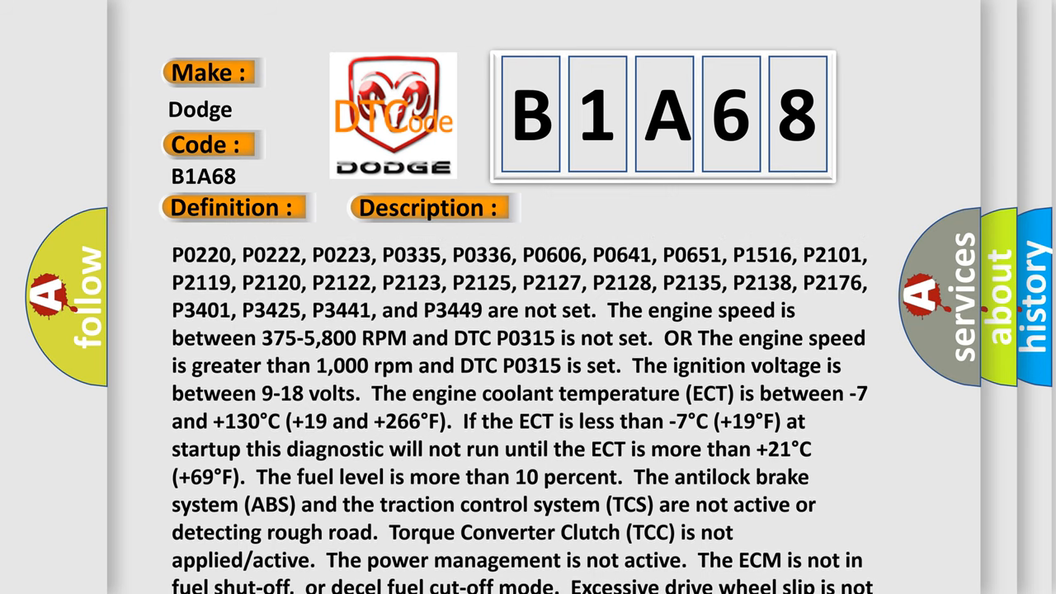
{"action": "scroll", "scroll_direction": "down", "scroll_amount": 3}
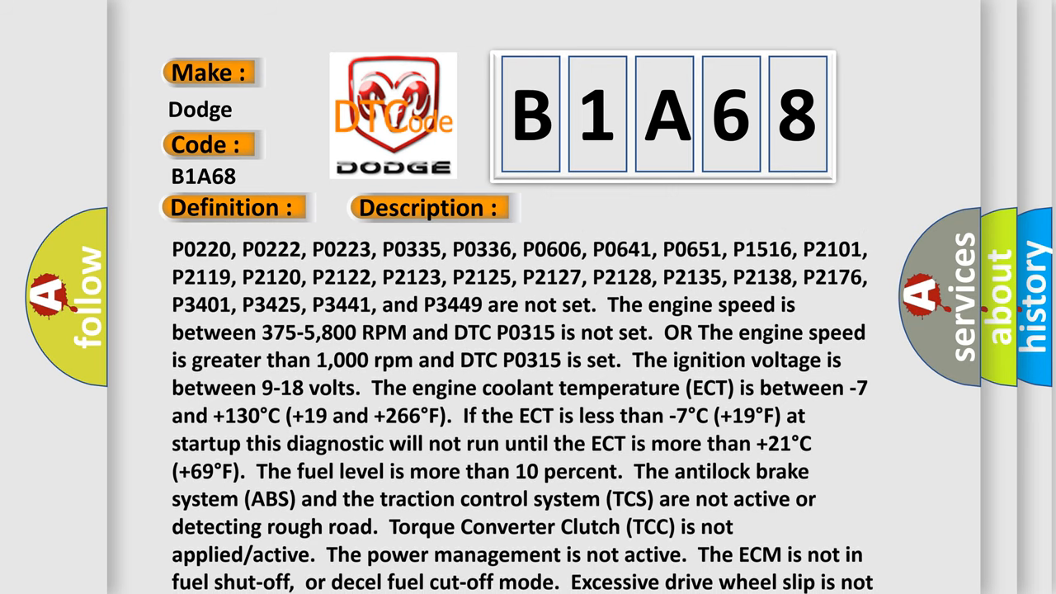
{"action": "scroll", "scroll_direction": "down", "scroll_amount": 3}
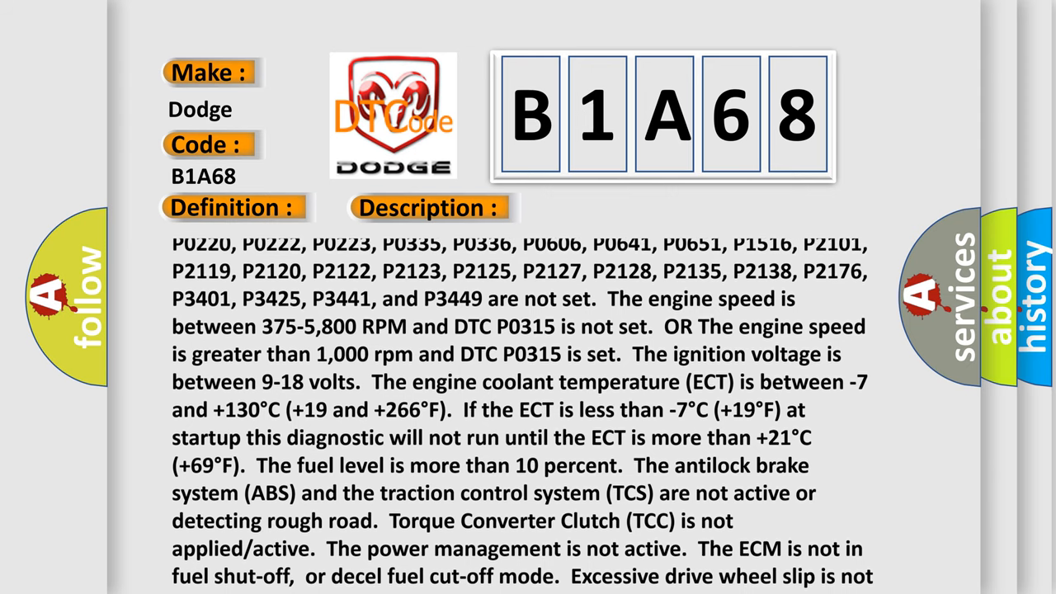
{"action": "scroll", "scroll_direction": "down", "scroll_amount": 3}
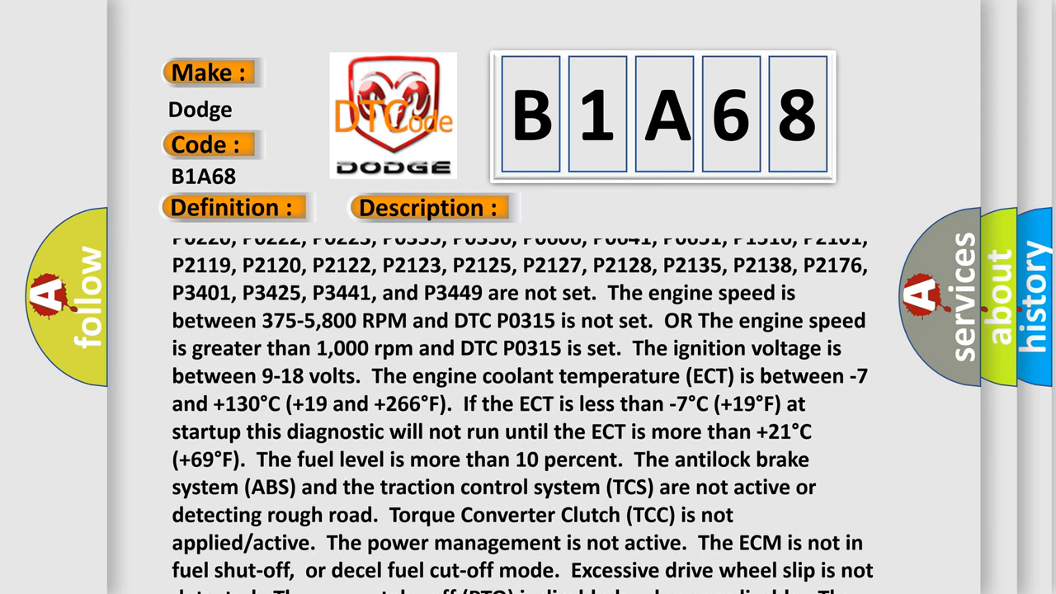
{"action": "scroll", "scroll_direction": "down", "scroll_amount": 3}
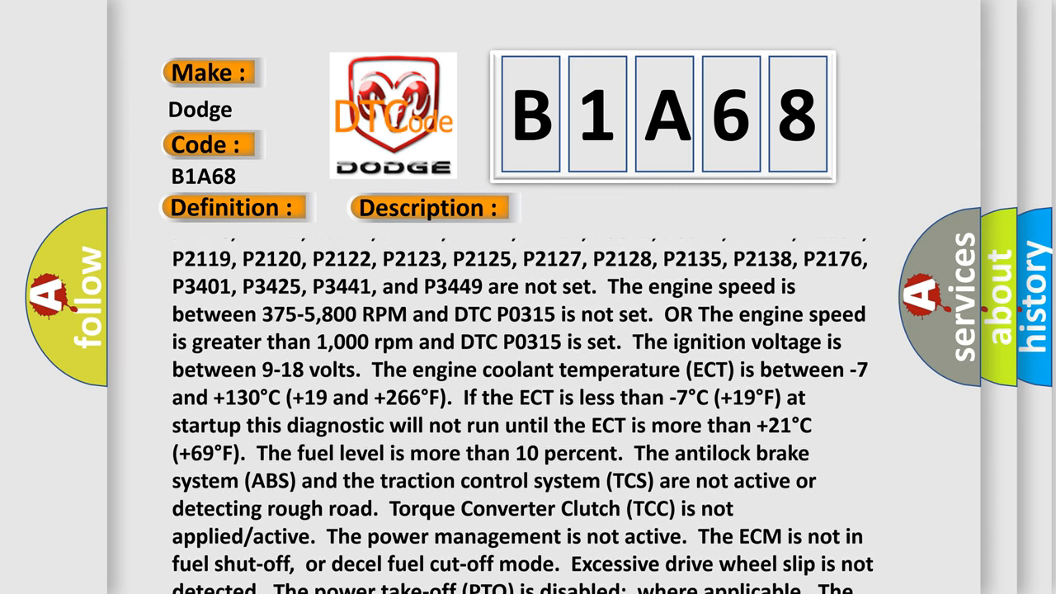
{"action": "scroll", "scroll_direction": "down", "scroll_amount": 3}
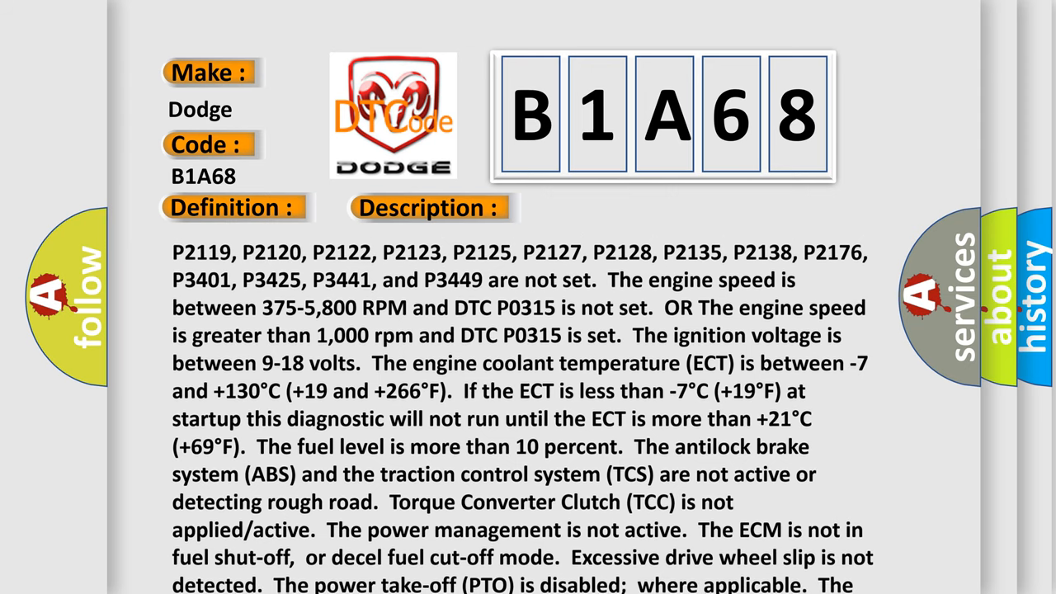
{"action": "scroll", "scroll_direction": "down", "scroll_amount": 3}
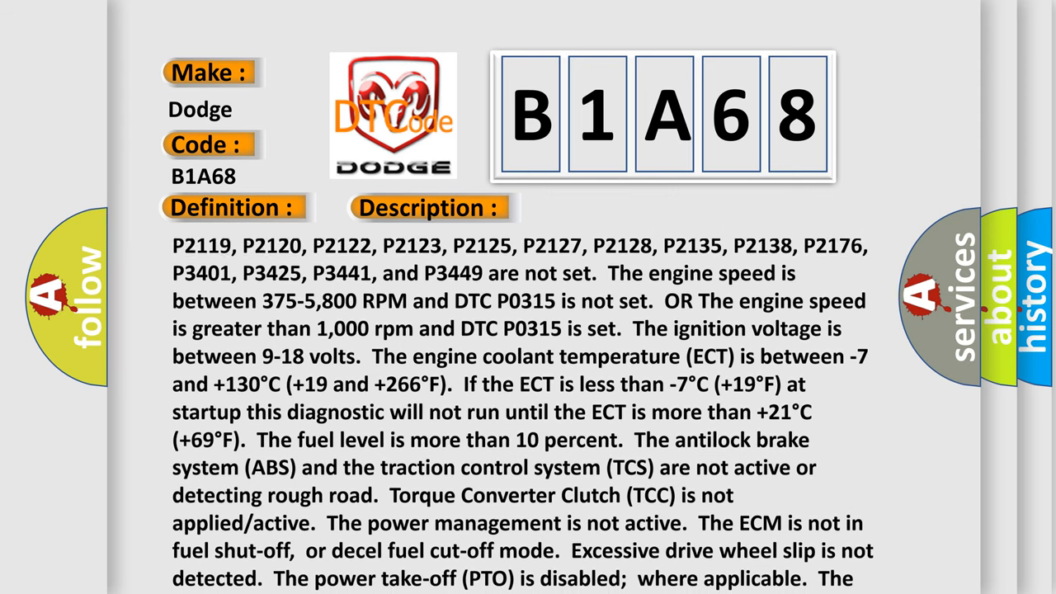
{"action": "scroll", "scroll_direction": "down", "scroll_amount": 3}
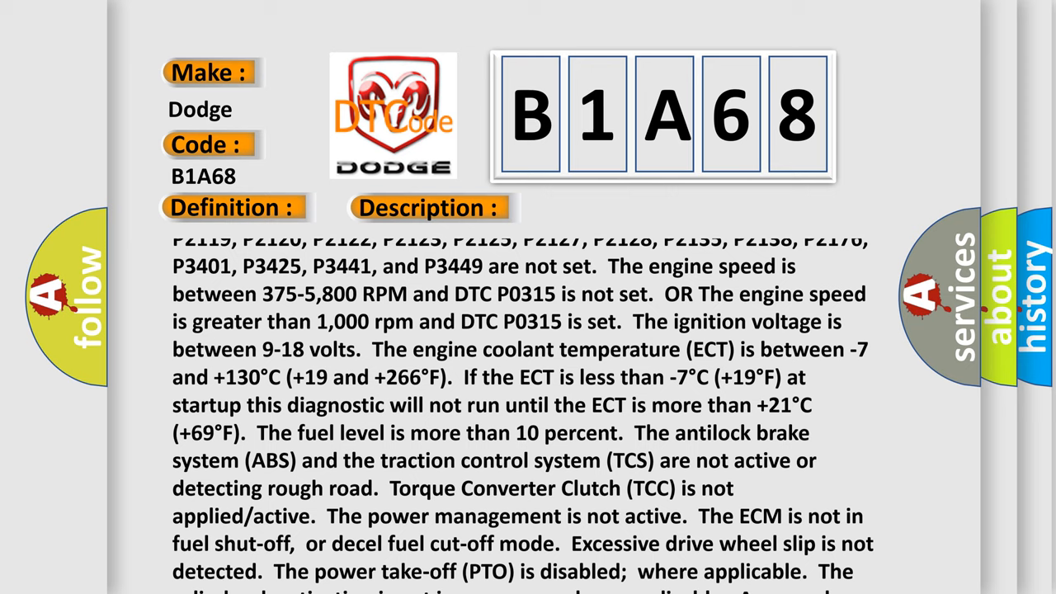
{"action": "scroll", "scroll_direction": "down", "scroll_amount": 3}
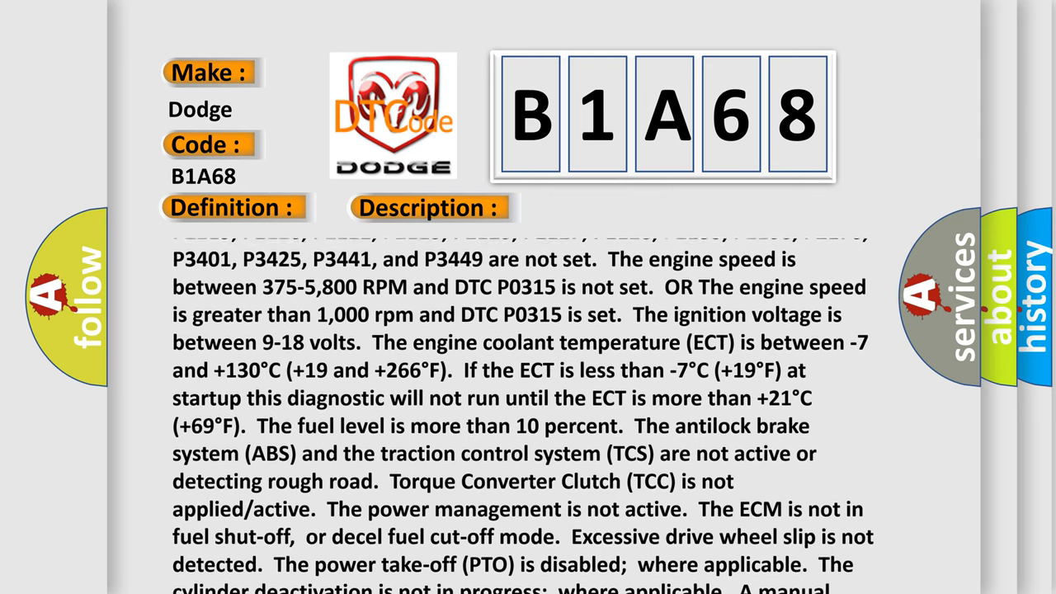
{"action": "scroll", "scroll_direction": "up", "scroll_amount": 3}
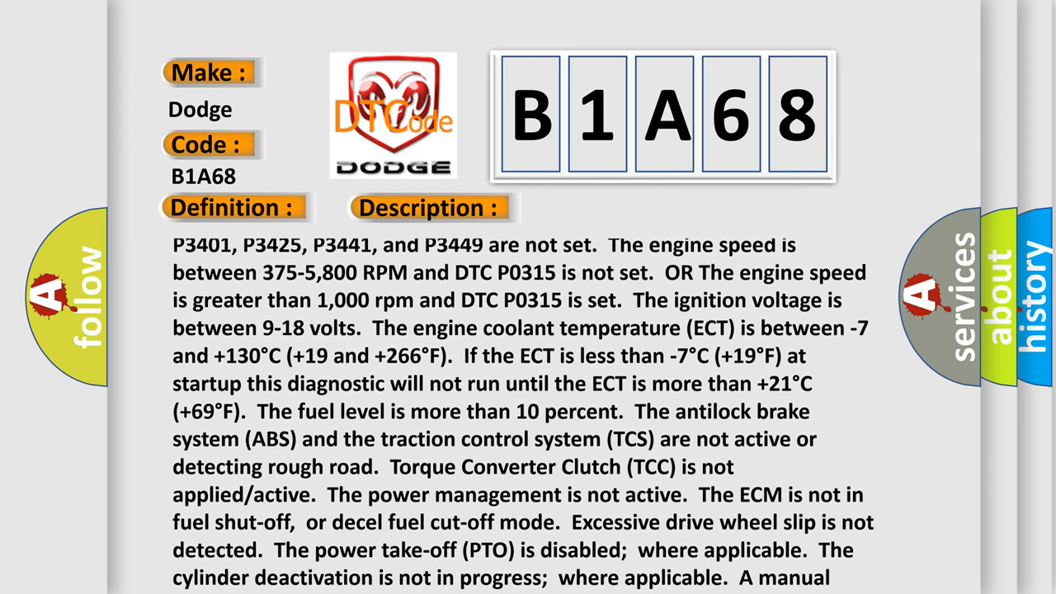
{"action": "scroll", "scroll_direction": "down", "scroll_amount": 3}
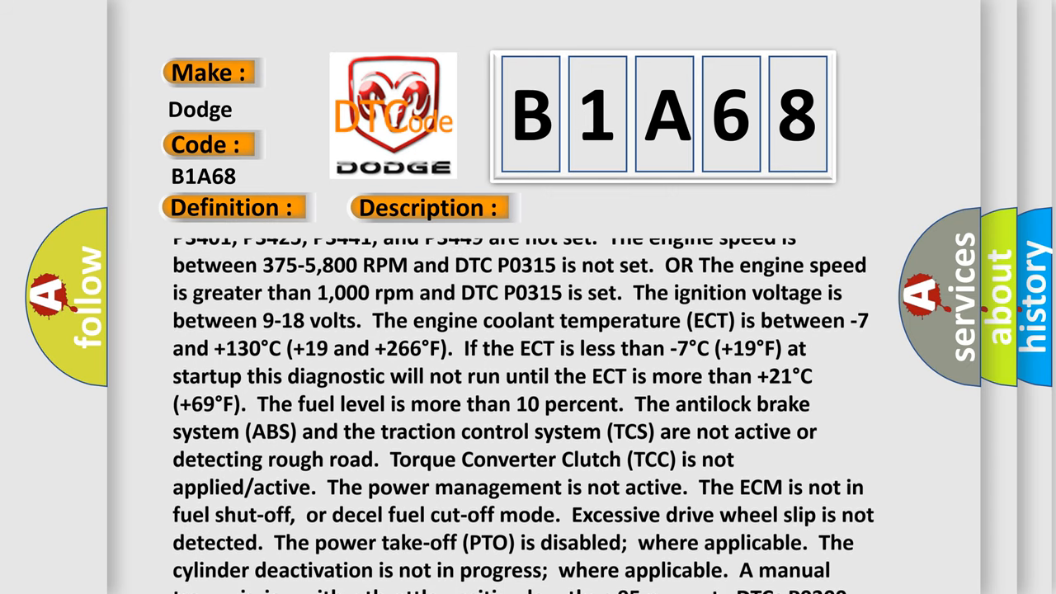
{"action": "scroll", "scroll_direction": "down", "scroll_amount": 3}
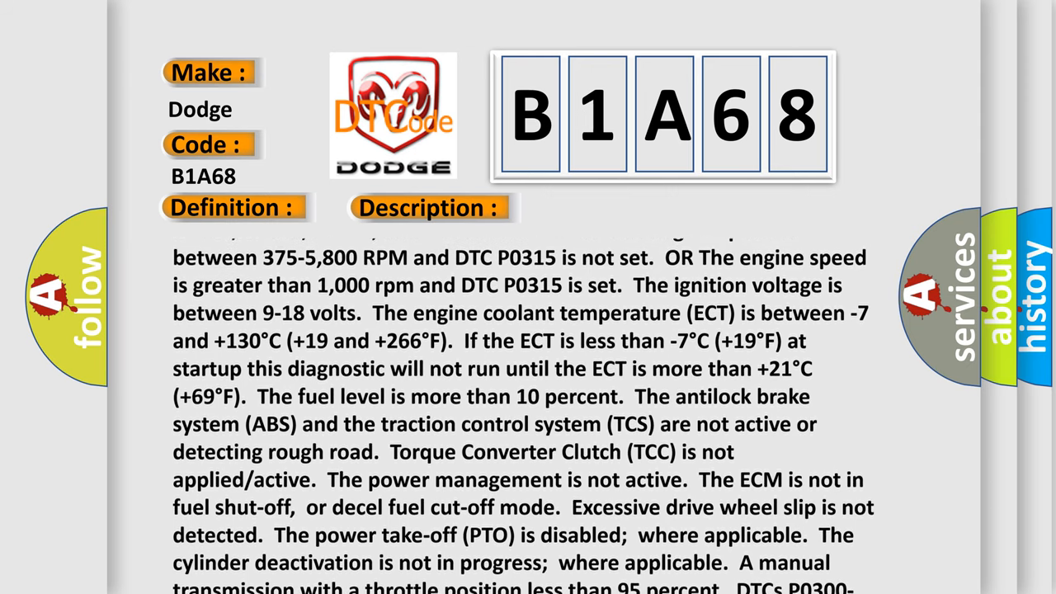
{"action": "scroll", "scroll_direction": "up", "scroll_amount": 3}
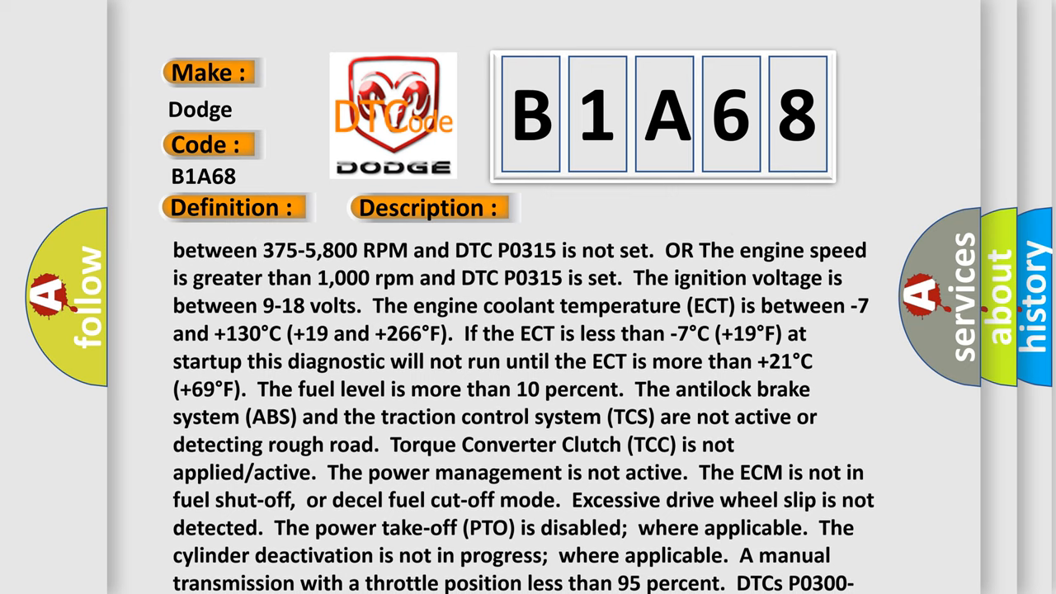
{"action": "scroll", "scroll_direction": "down", "scroll_amount": 3}
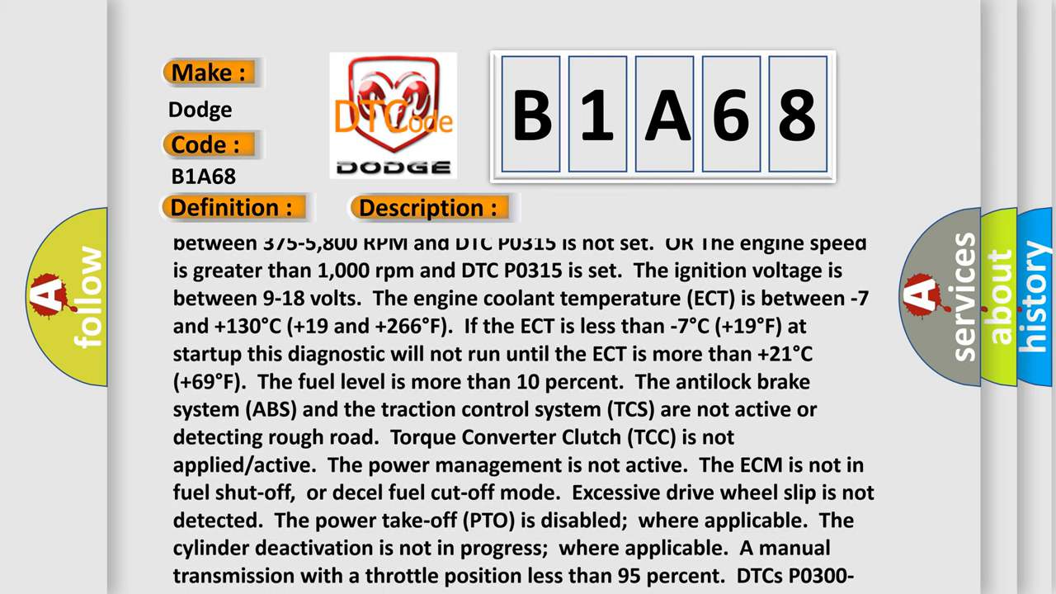
{"action": "scroll", "scroll_direction": "down", "scroll_amount": 3}
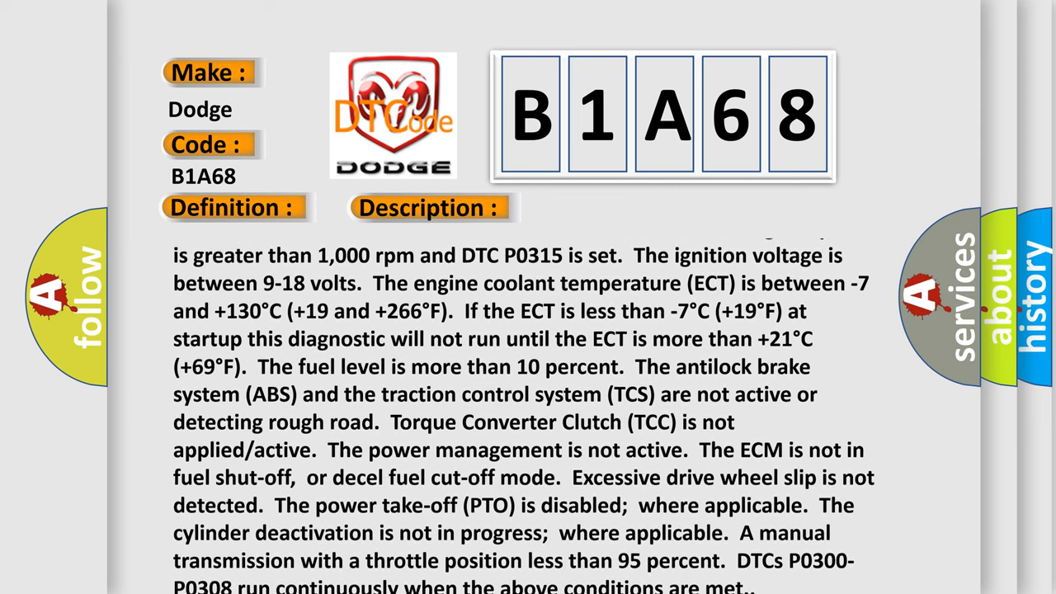
{"action": "scroll", "scroll_direction": "down", "scroll_amount": 3}
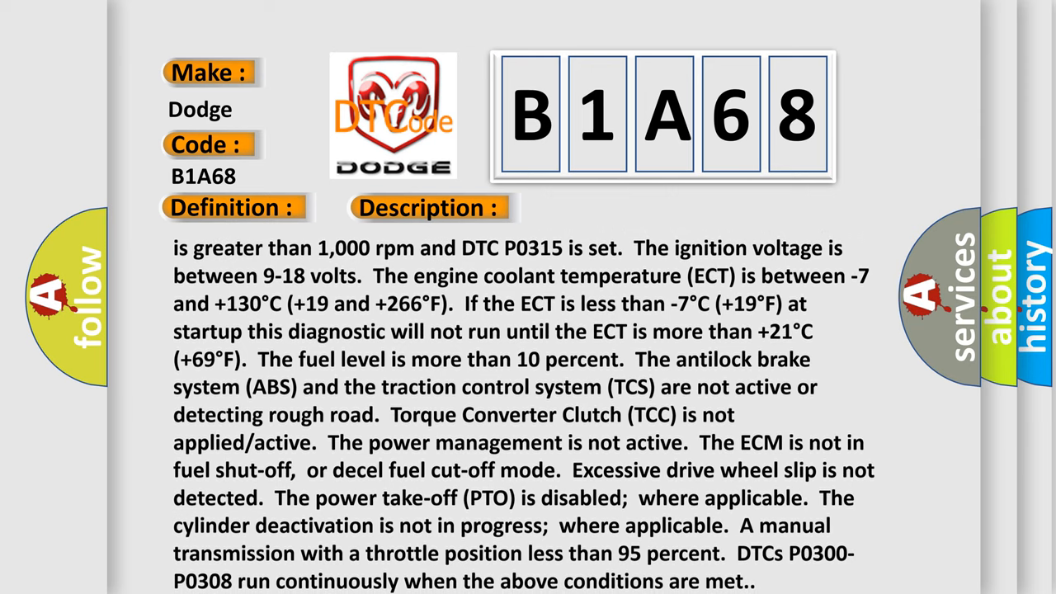
{"action": "scroll", "scroll_direction": "up", "scroll_amount": 3}
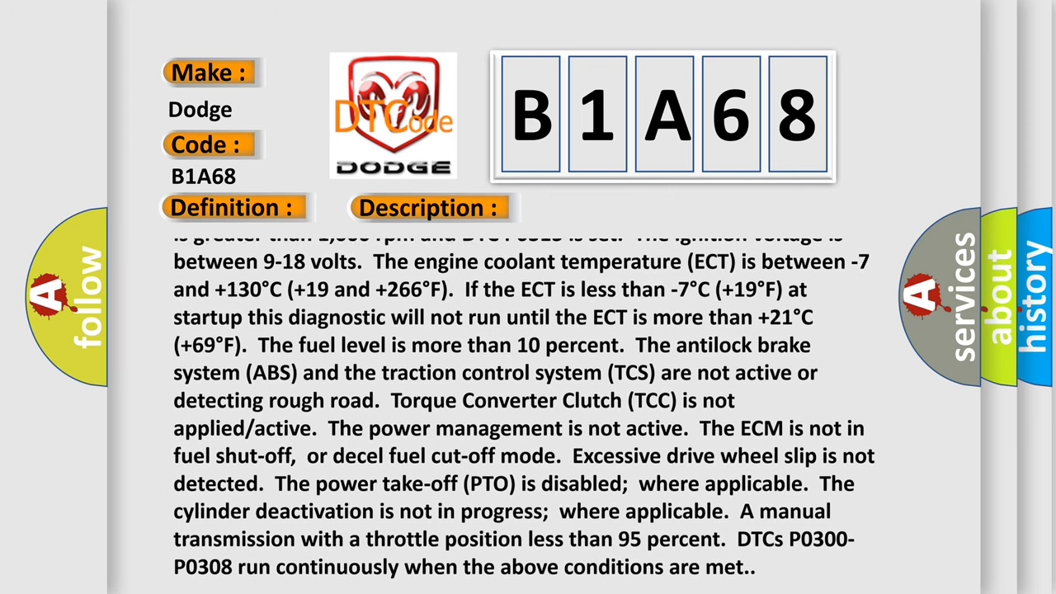
{"action": "scroll", "scroll_direction": "up", "scroll_amount": 3}
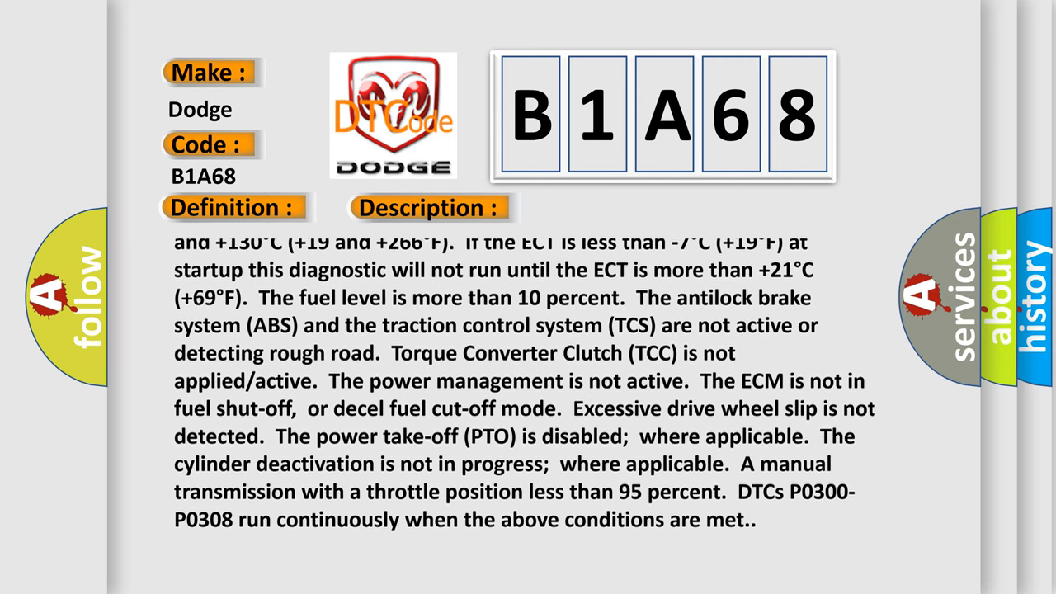
{"action": "scroll", "scroll_direction": "up", "scroll_amount": 3}
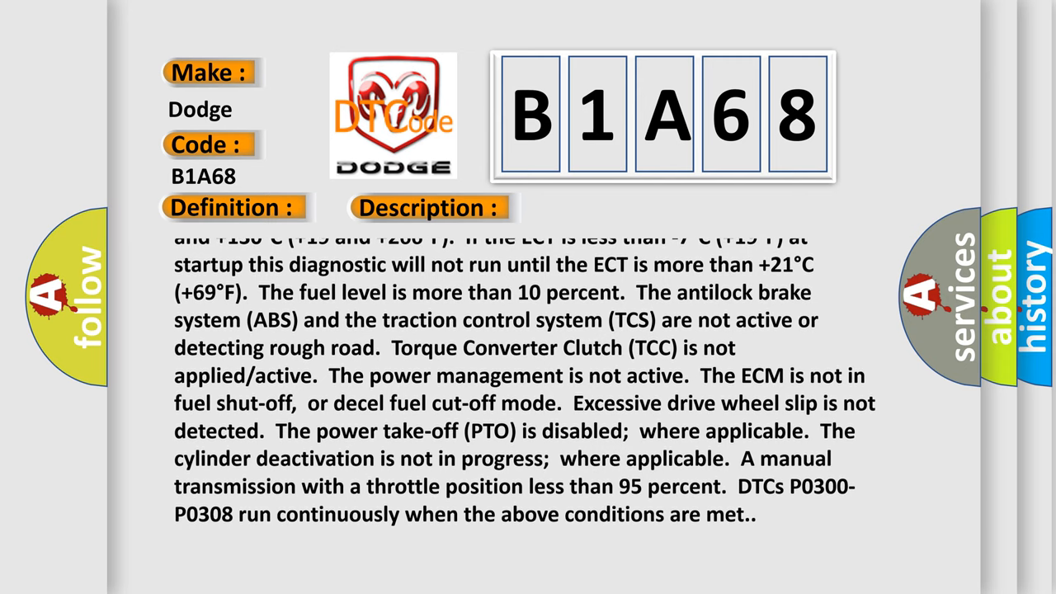
{"action": "scroll", "scroll_direction": "up", "scroll_amount": 3}
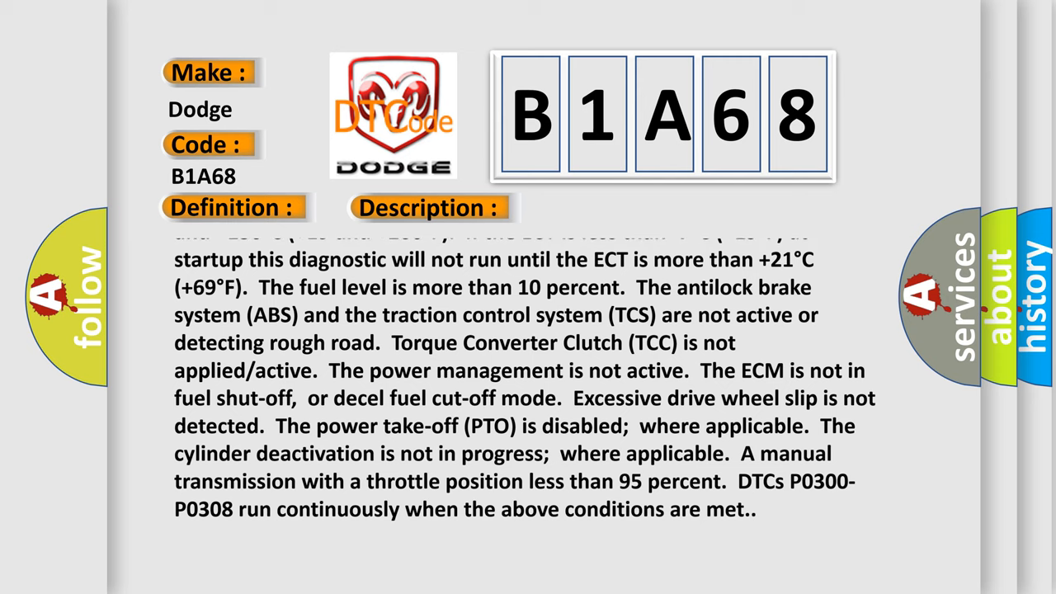